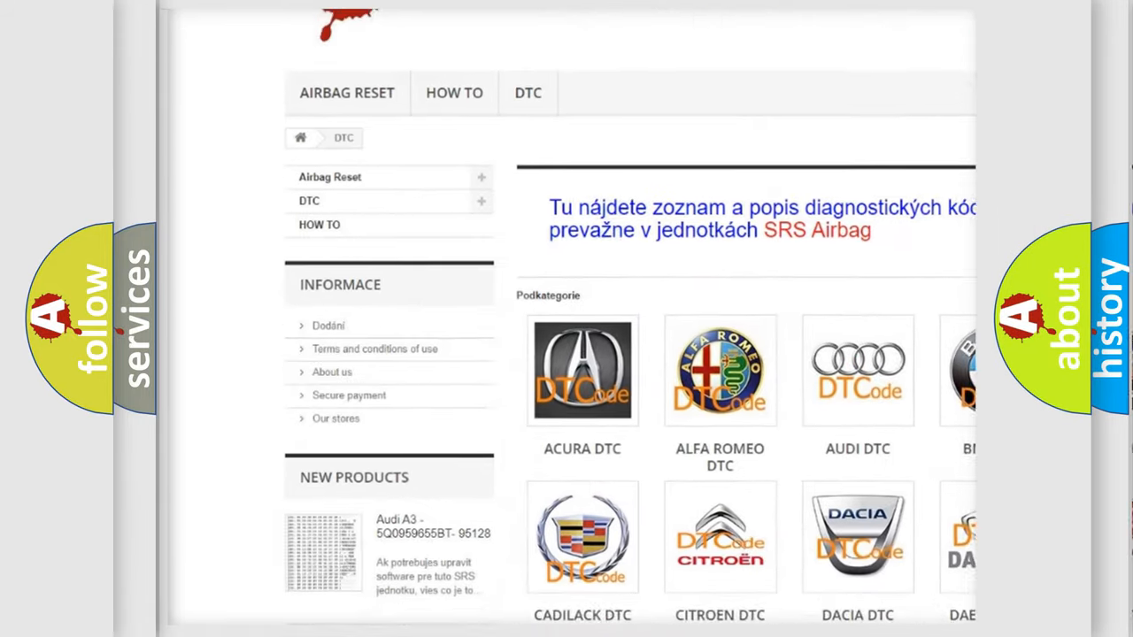
pyautogui.scroll(-3)
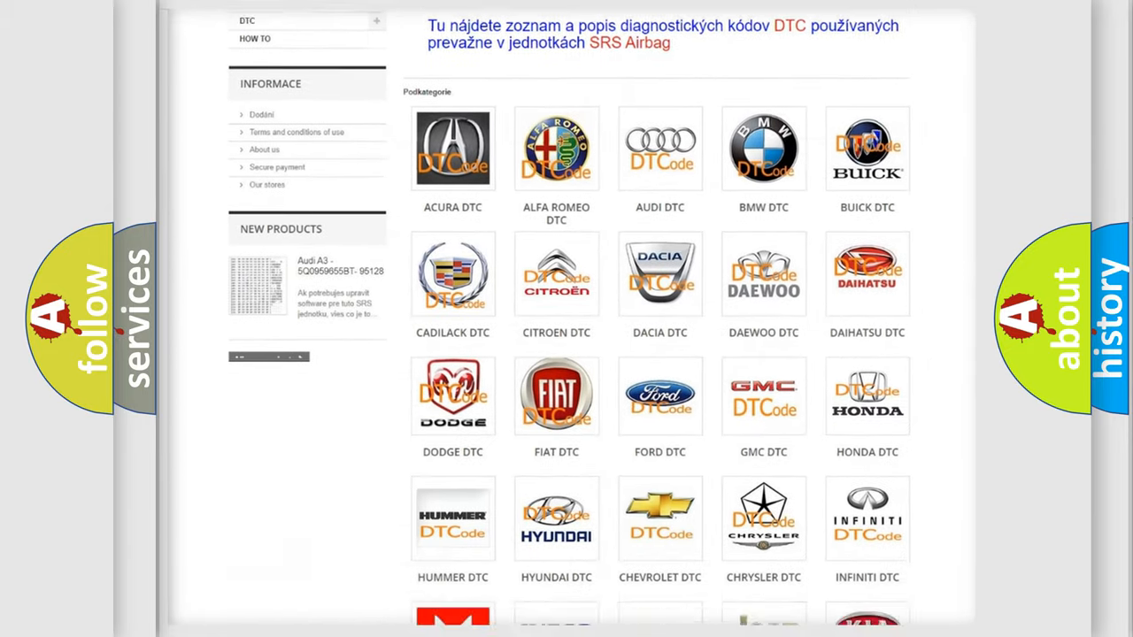
pyautogui.scroll(-3)
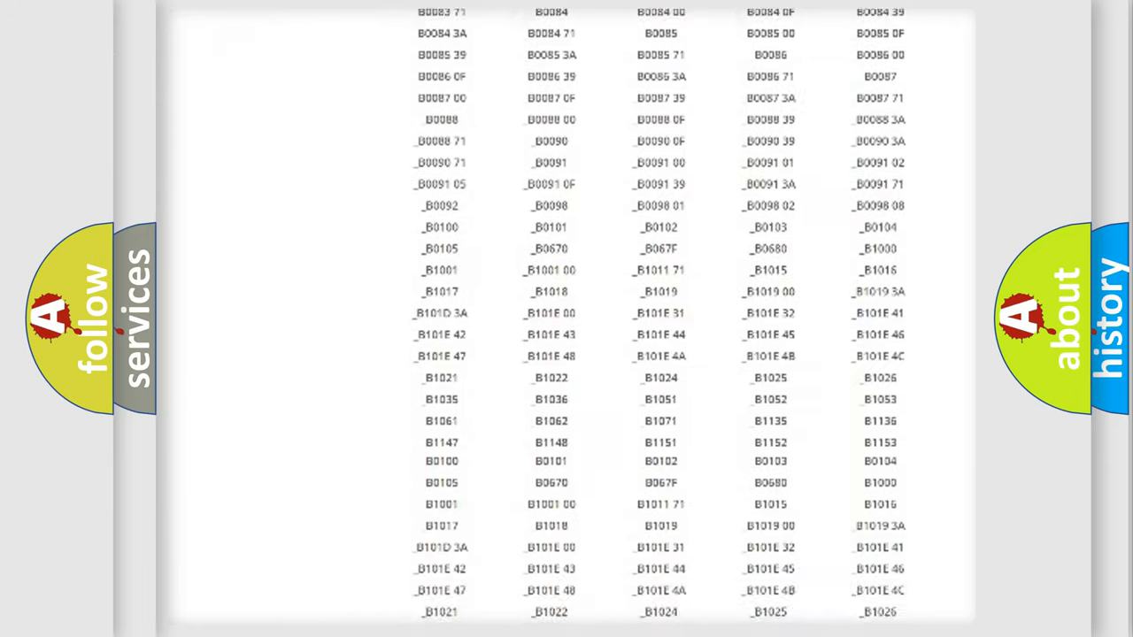
pyautogui.scroll(-3)
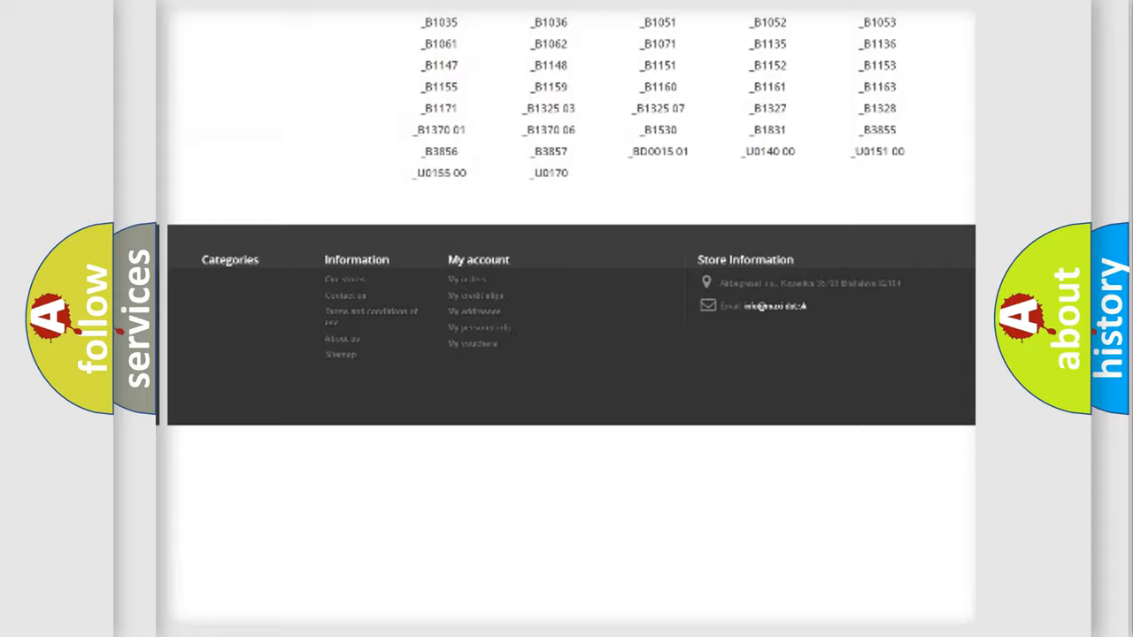
pyautogui.scroll(3)
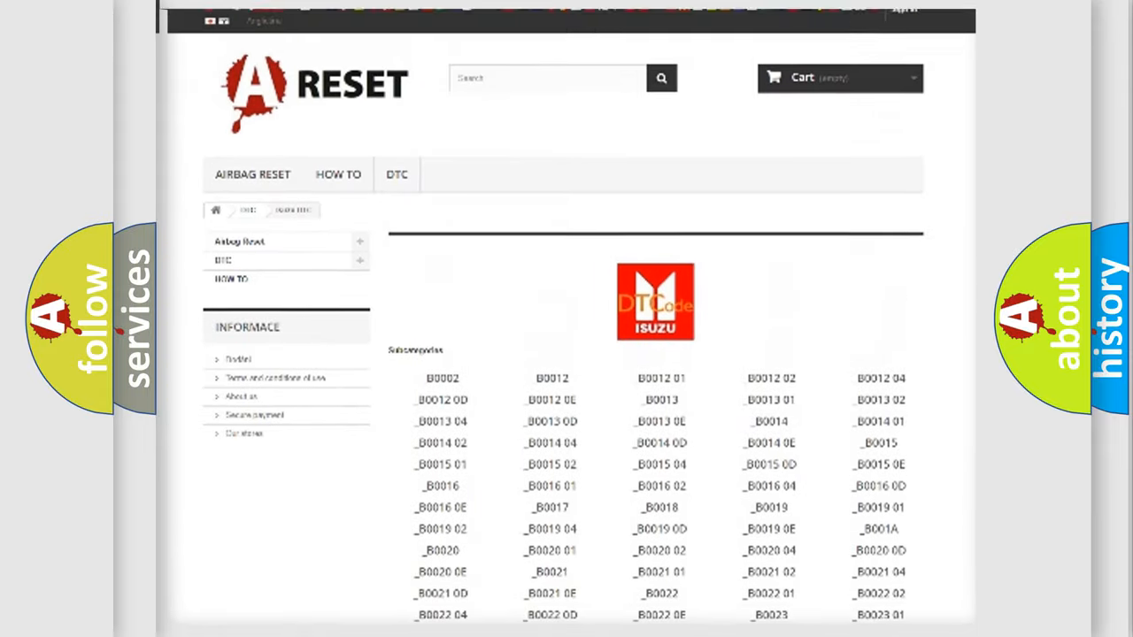